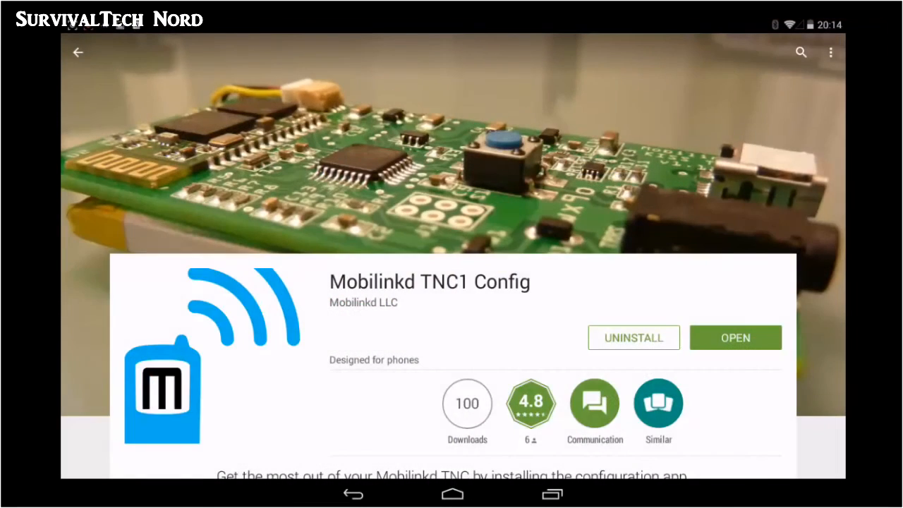
Uninstall Mobilinkd TNC1 Config from its Play Store page and confirm the removal.
click(632, 337)
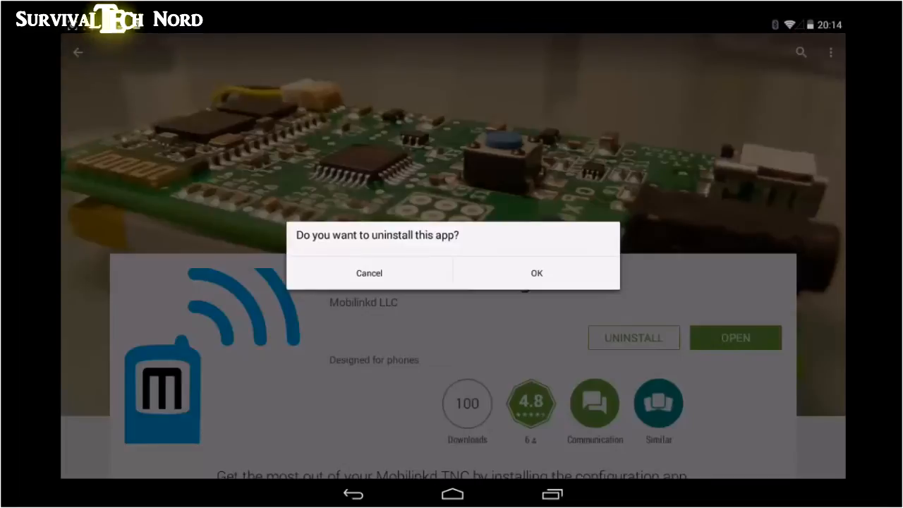
click(536, 272)
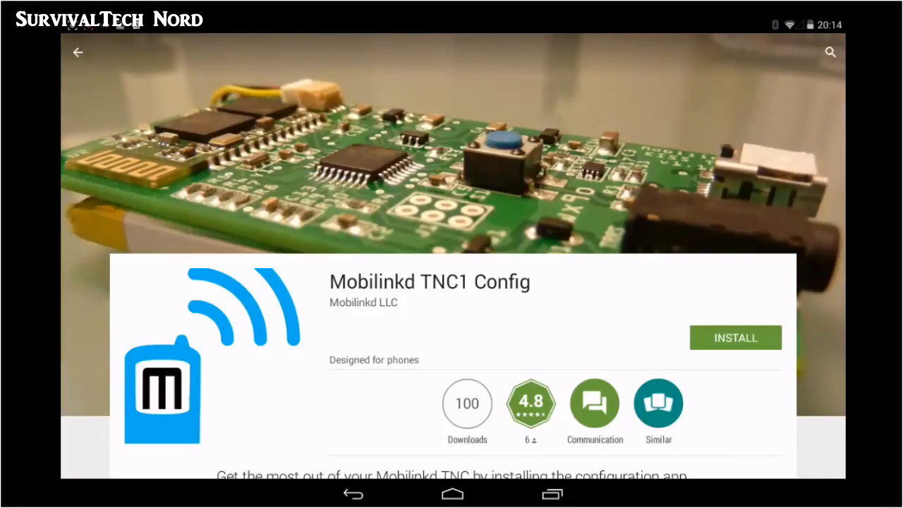
click(735, 337)
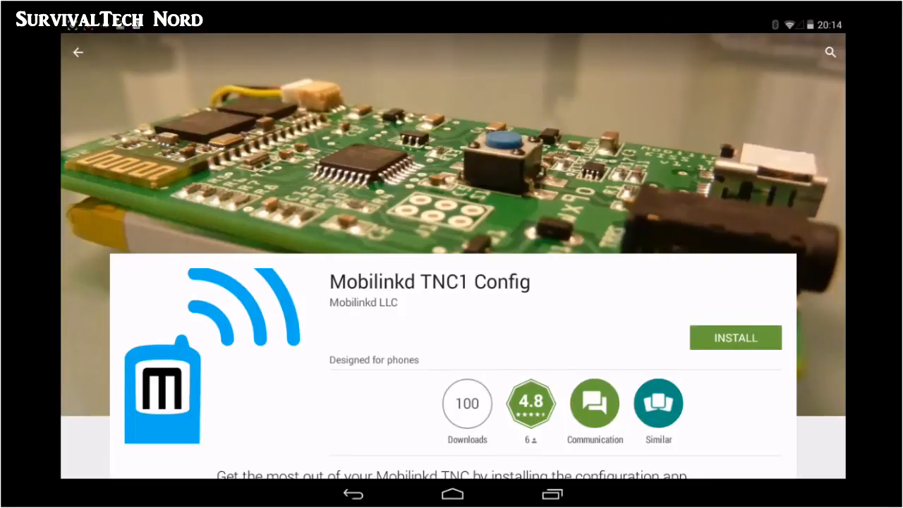
Install Mobilinkd TNC1 Config again, accept its permissions, and open the app.
click(734, 337)
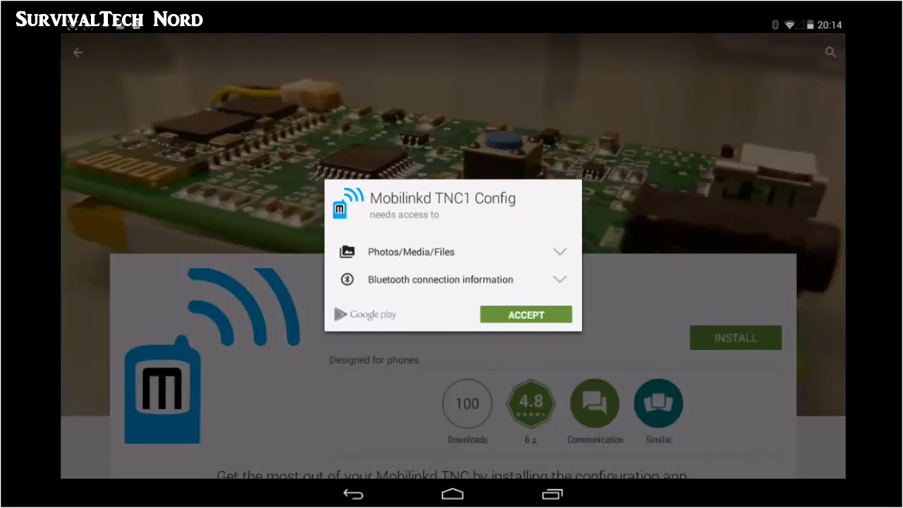
click(525, 315)
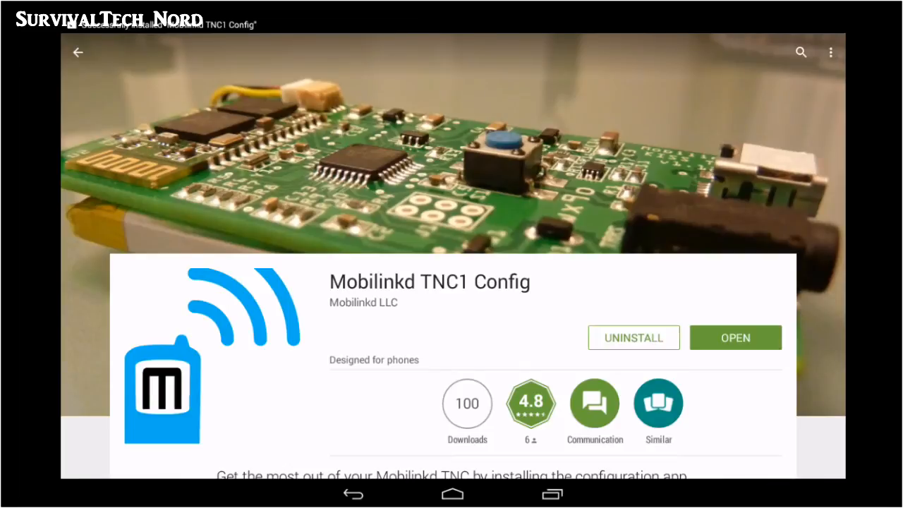
click(735, 337)
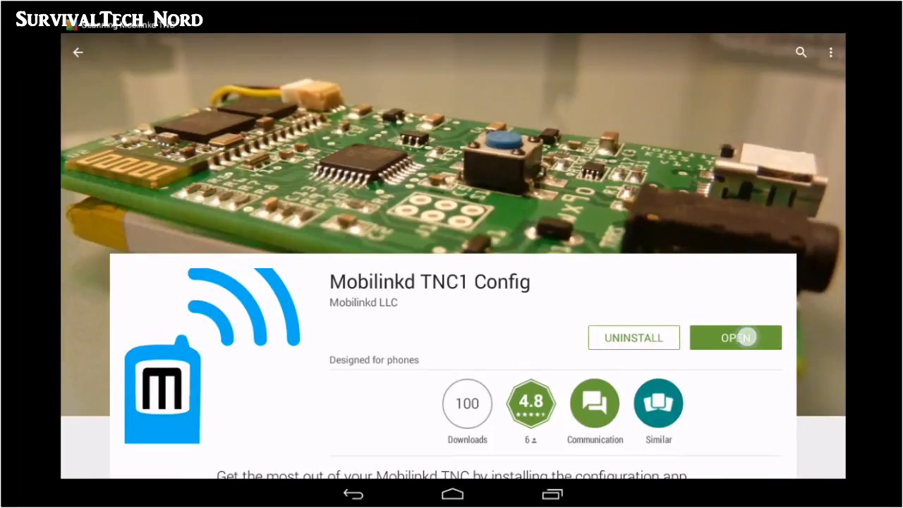
click(735, 337)
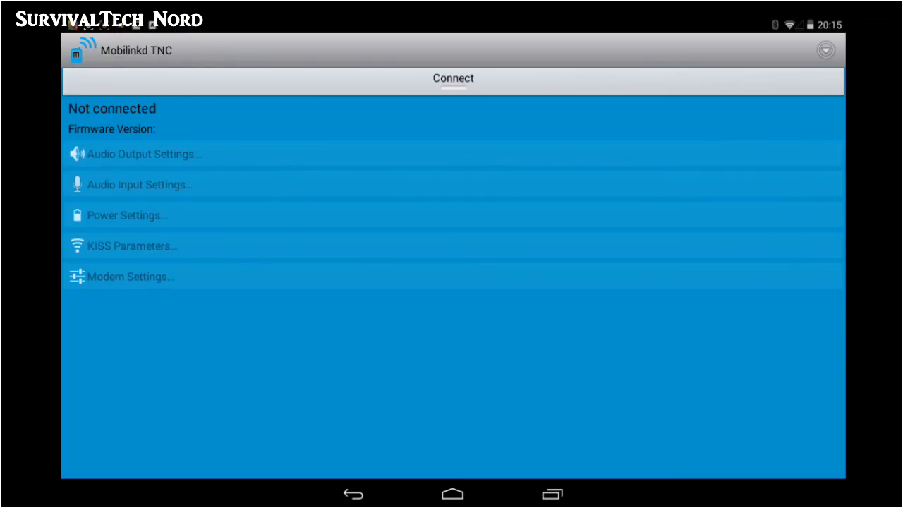
Connect to the TNC1 and review its audio output, audio input, power and KISS settings.
click(452, 78)
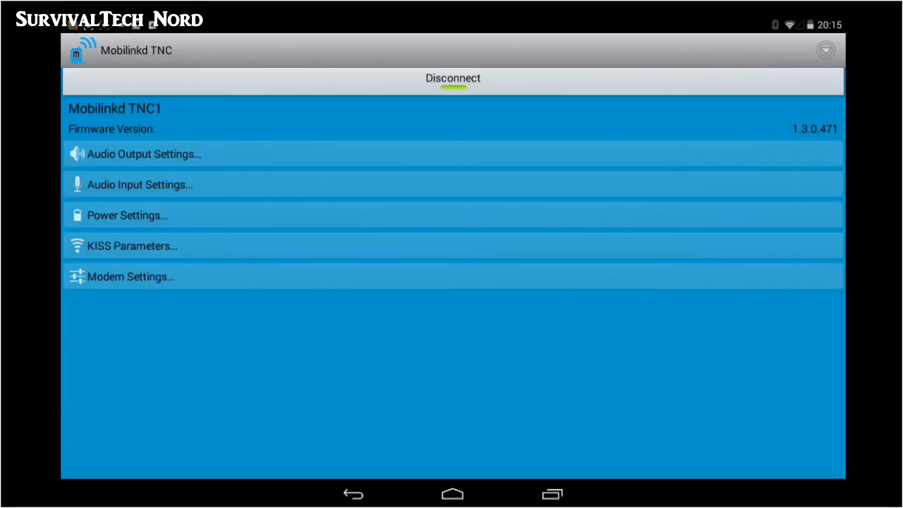
click(144, 153)
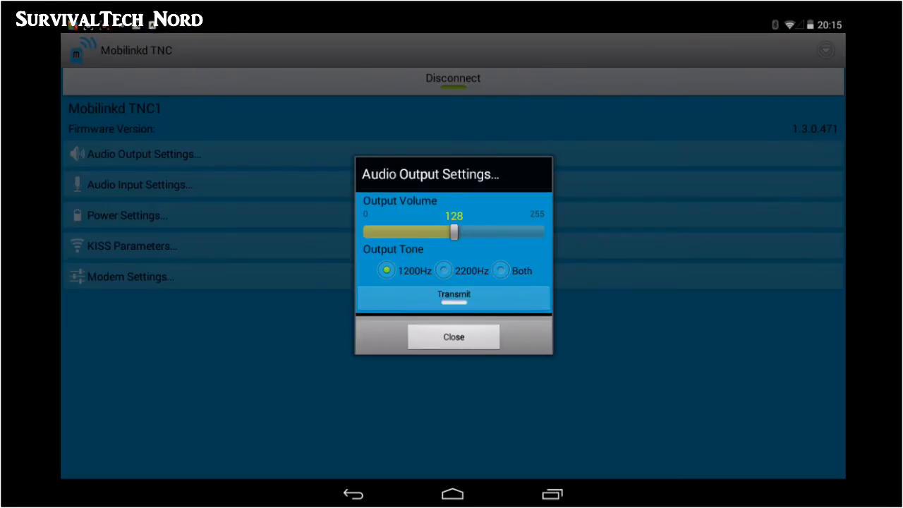
click(453, 337)
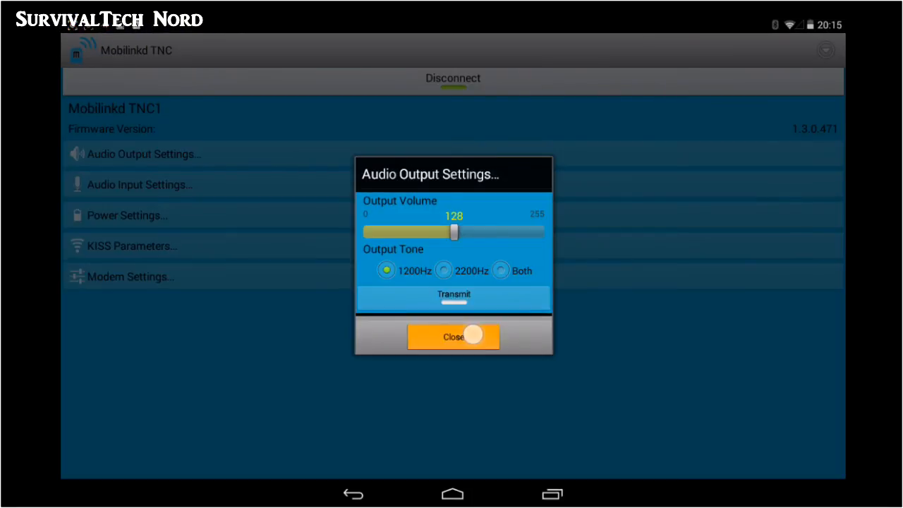
click(453, 336)
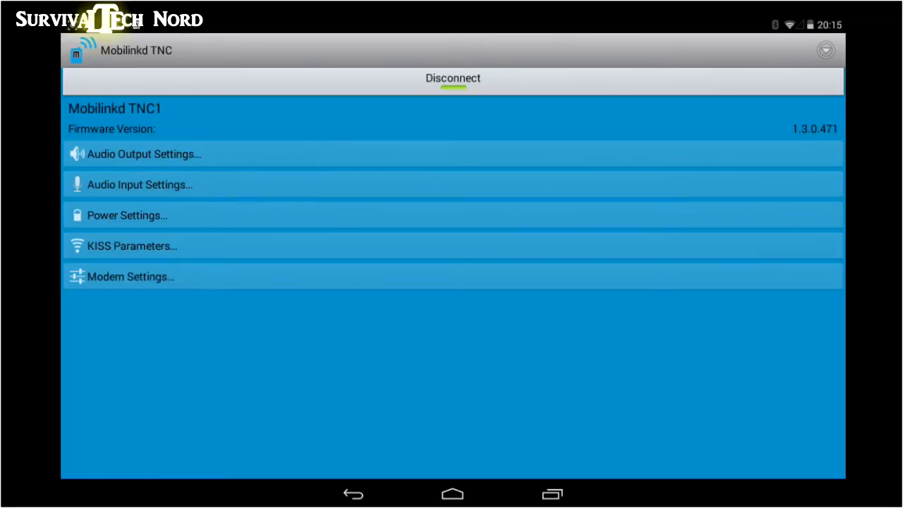
click(139, 184)
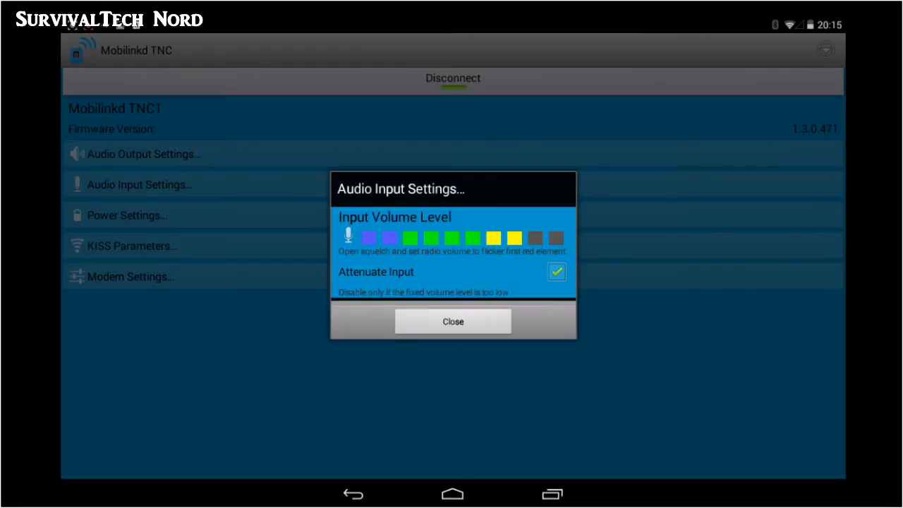
click(452, 321)
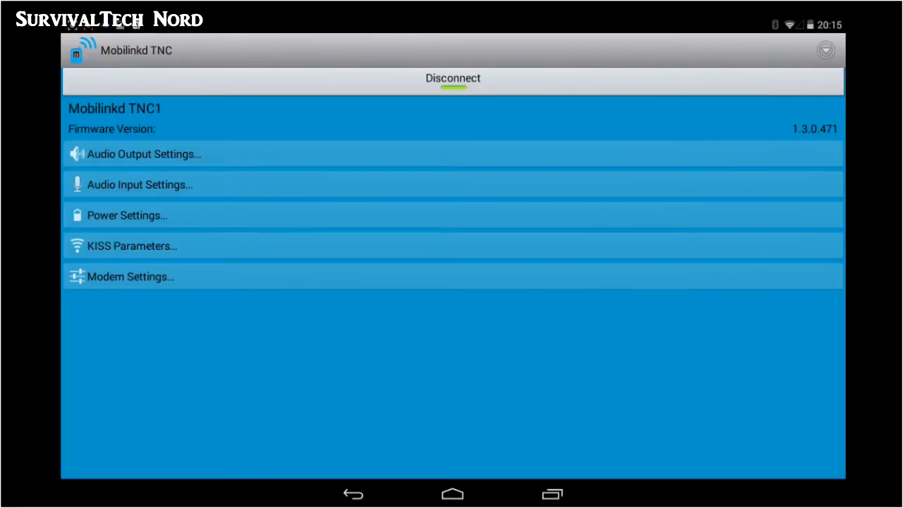
click(126, 215)
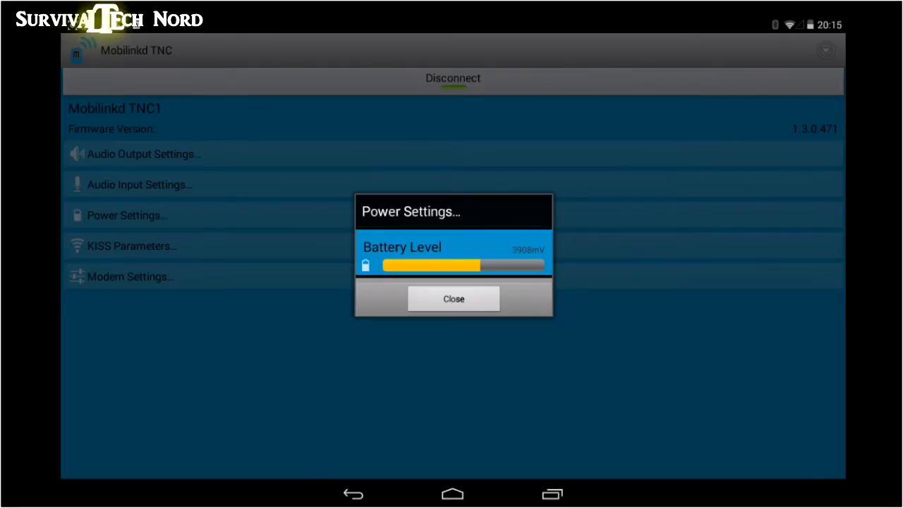
click(454, 299)
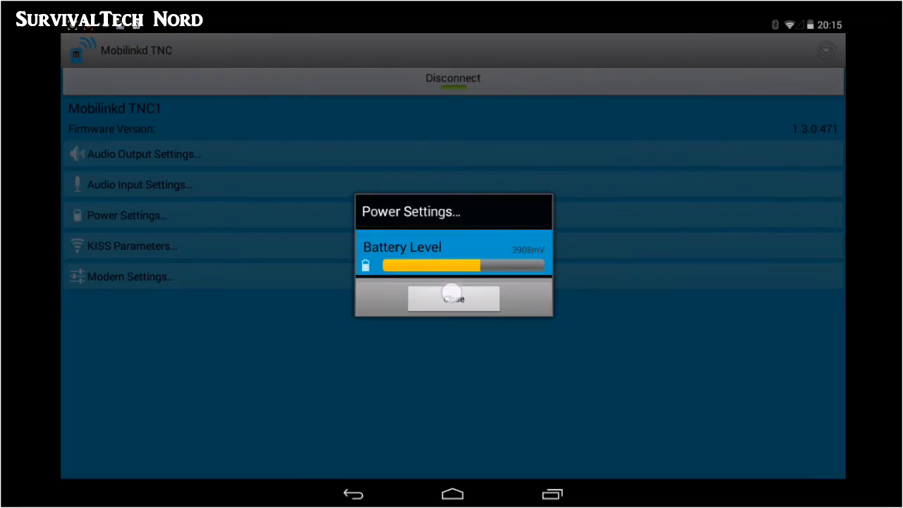
click(453, 297)
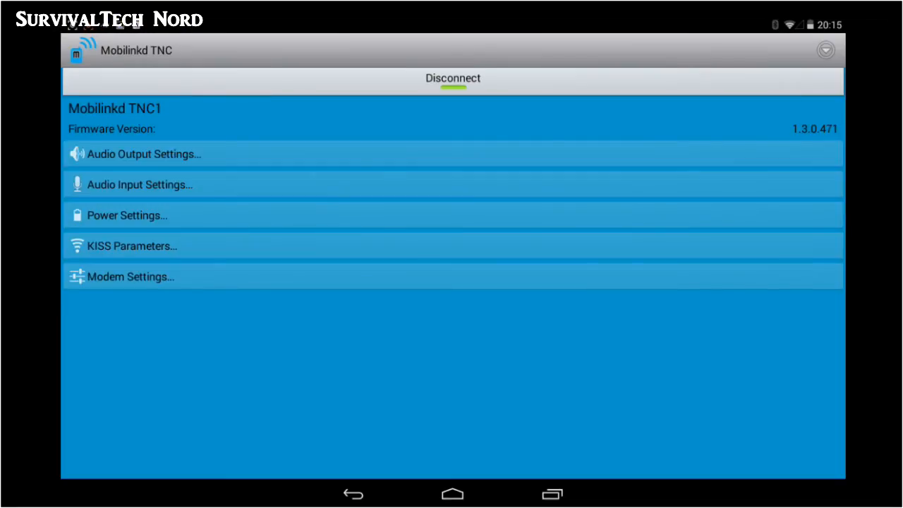
click(131, 246)
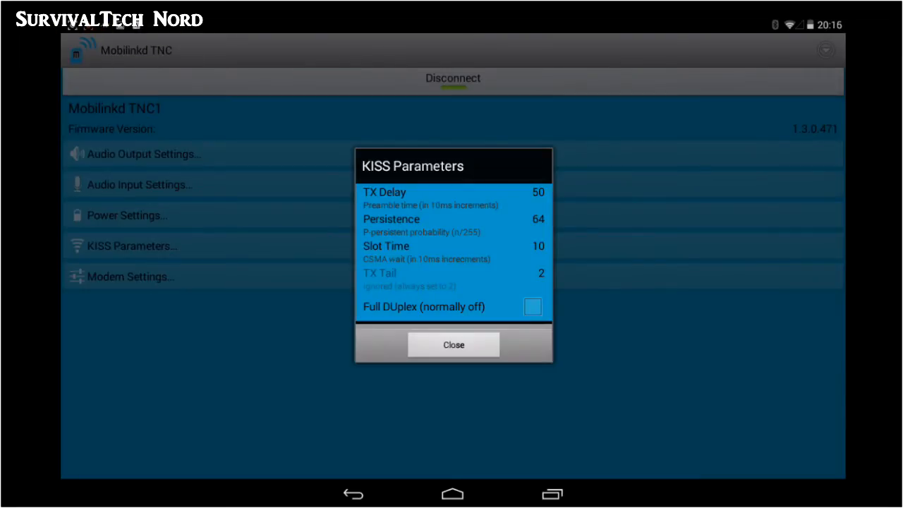
click(453, 345)
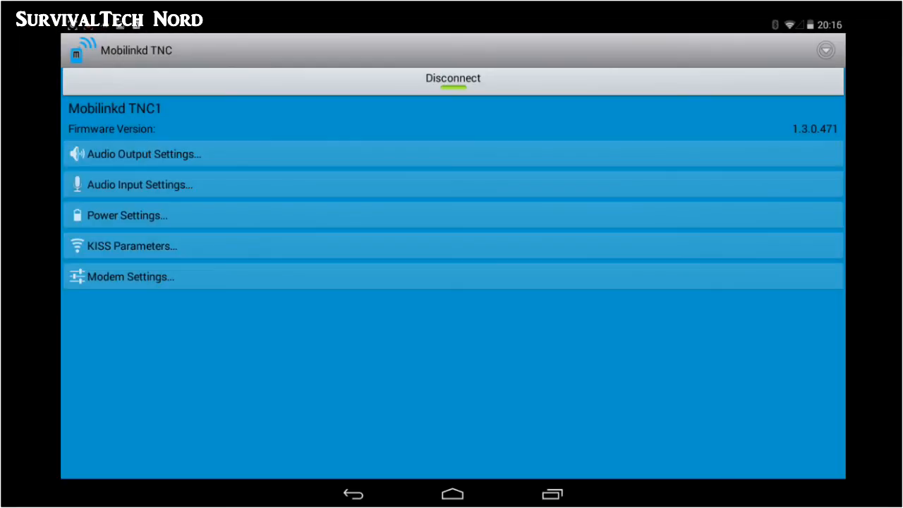
Turn on Verbose Output in the TNC's Modem Settings and bring up the app's options.
click(130, 277)
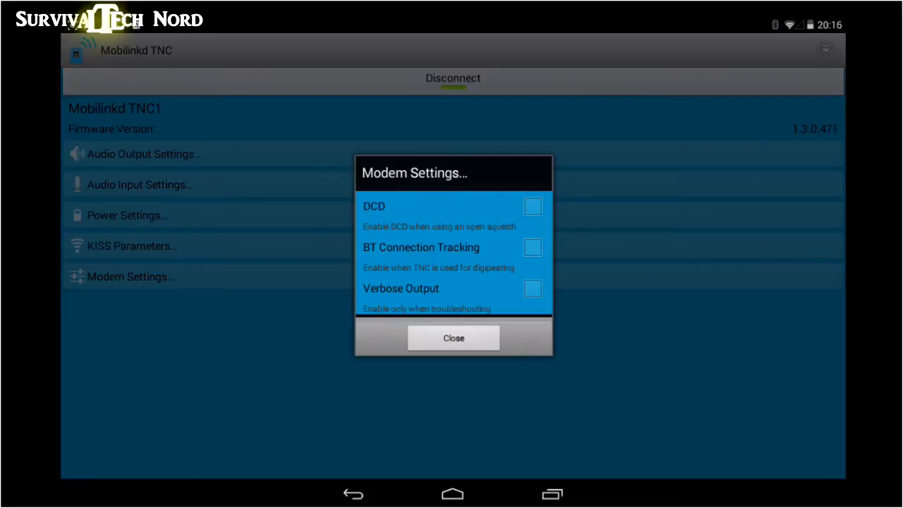
click(532, 289)
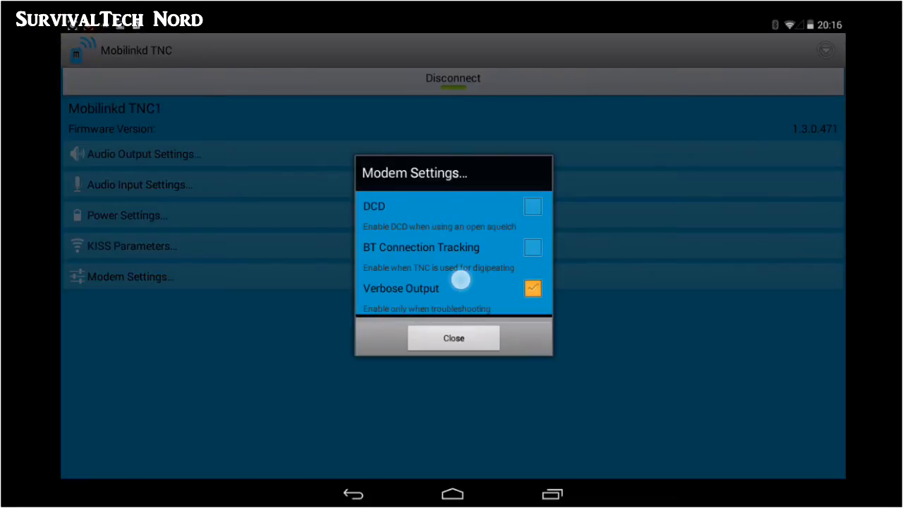
click(453, 337)
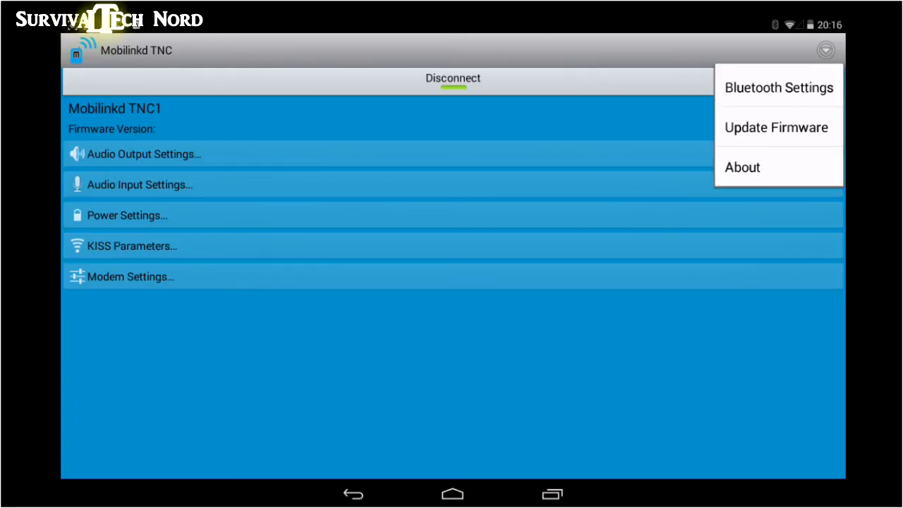
click(452, 79)
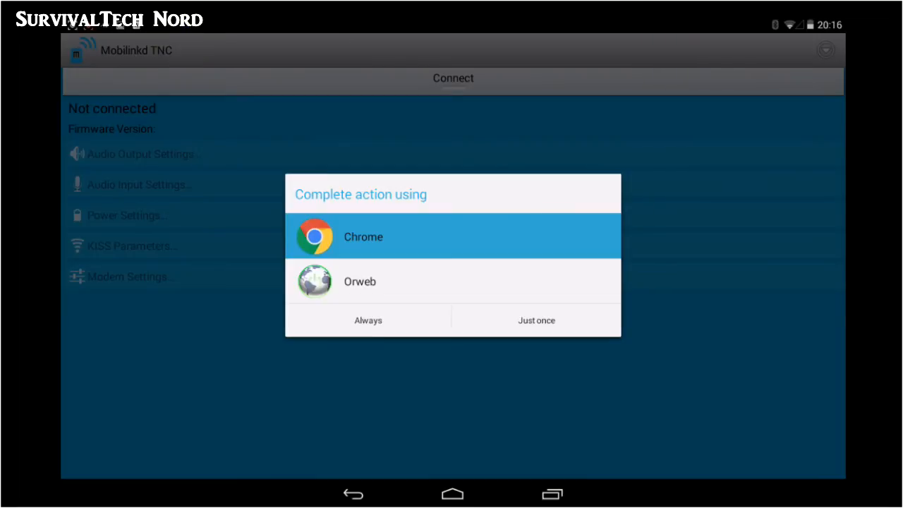
Choose Chrome to open the Mobilinkd firmware downloads page.
click(535, 320)
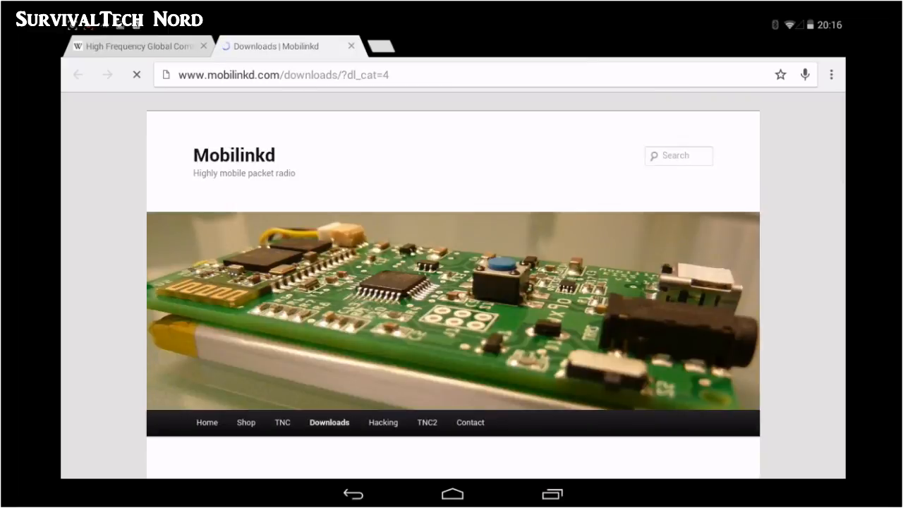
scroll(down, 3)
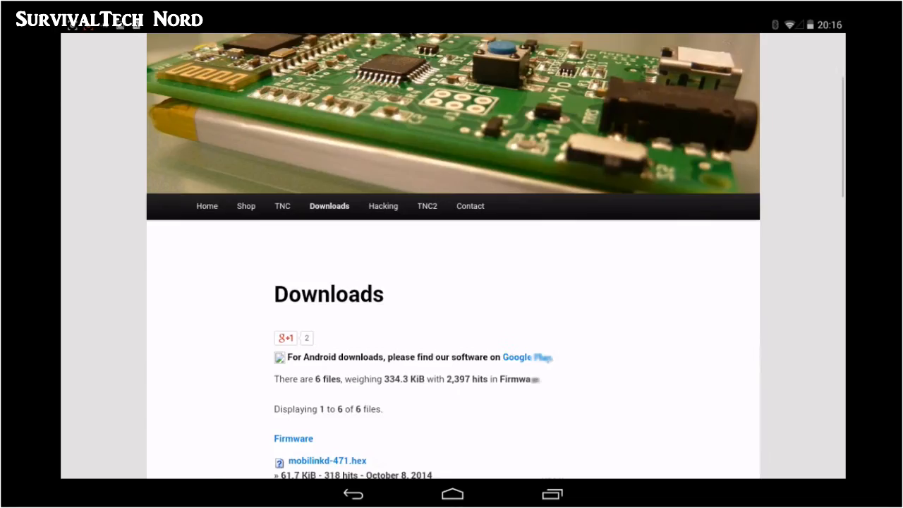
Select the mobilinkd-471.hex firmware file on the downloads page.
scroll(down, 3)
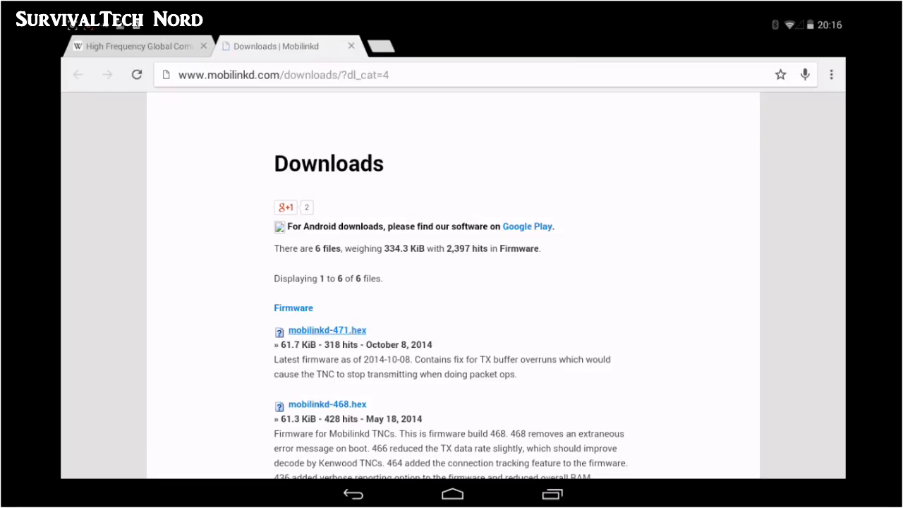
click(327, 330)
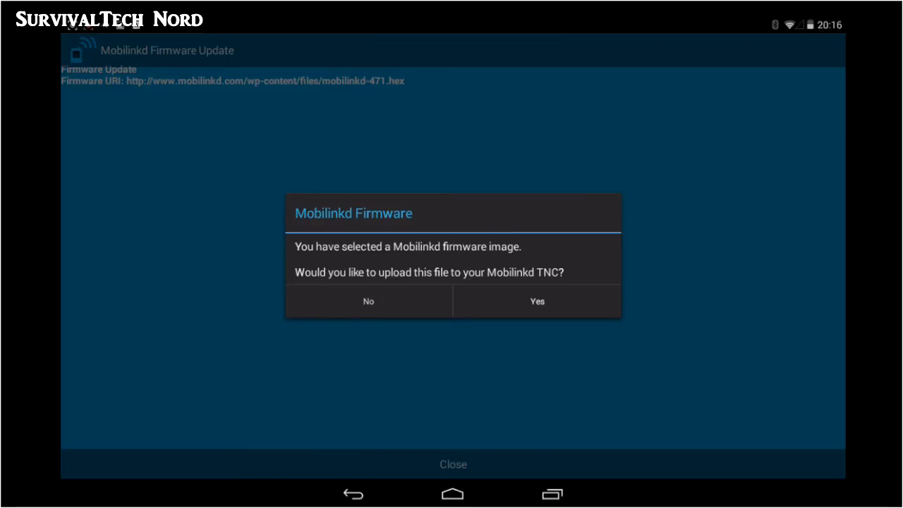
Upload the mobilinkd-471 firmware to the Mobilinkd TNC1, confirming each prompt.
click(537, 301)
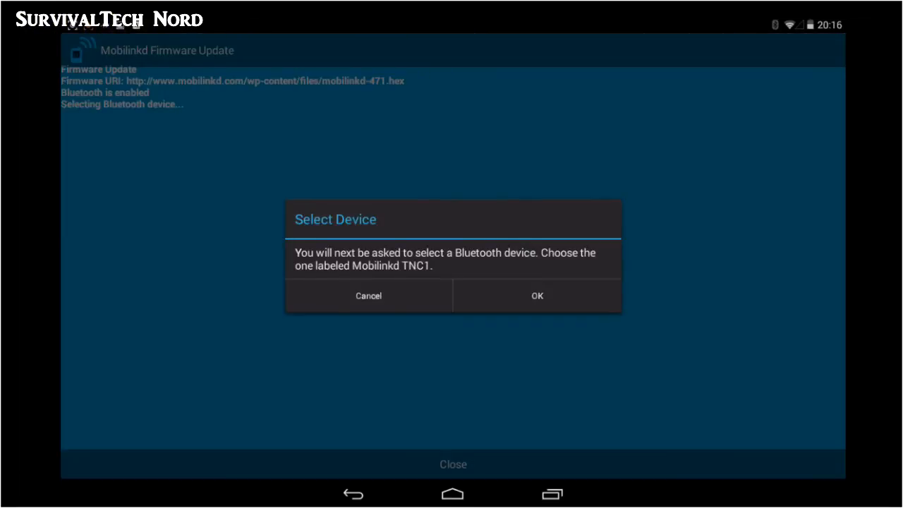
click(536, 295)
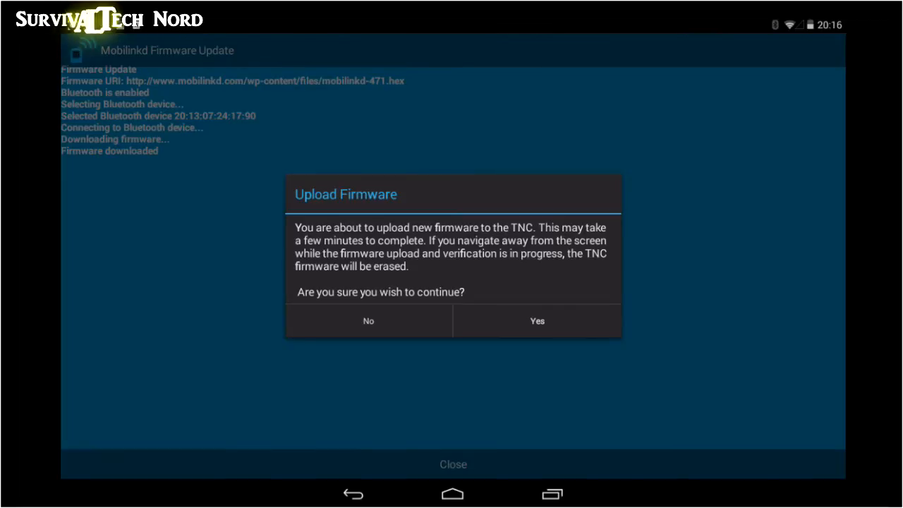
click(536, 320)
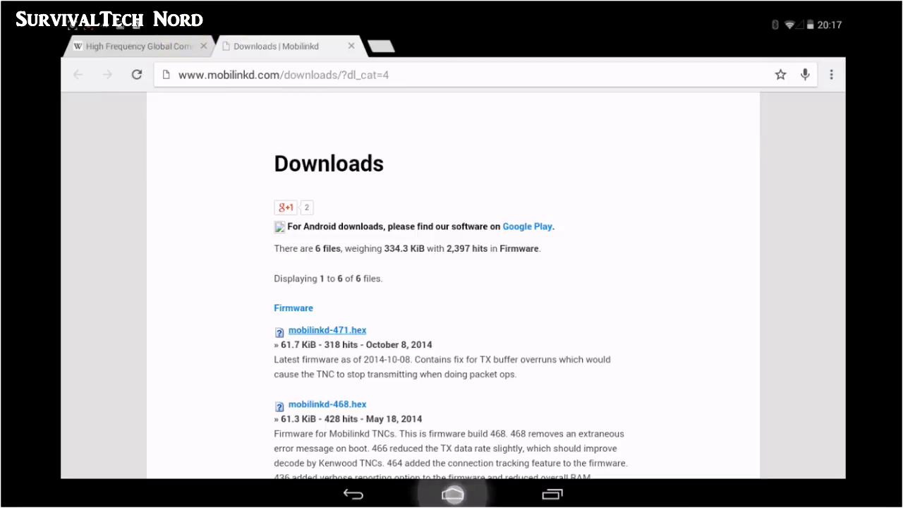
Go to the home screen and relaunch the Mobilinkd TNC app.
click(452, 494)
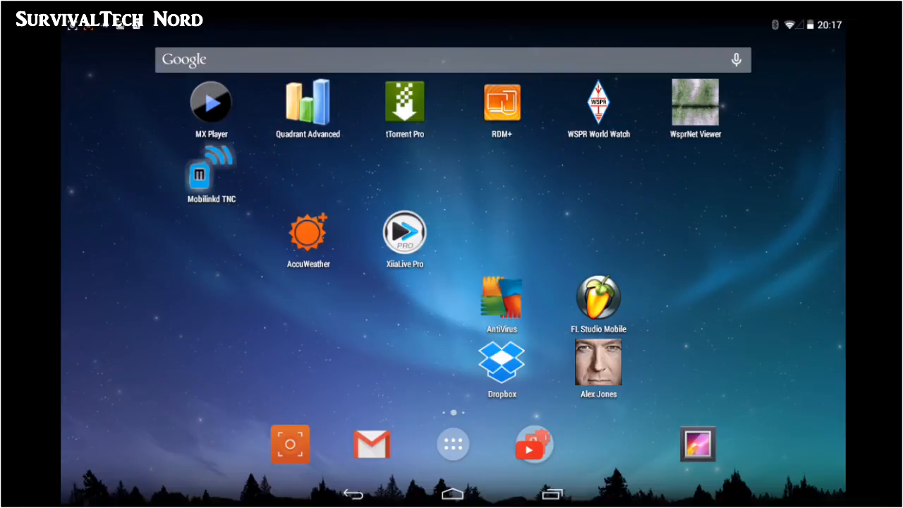
click(210, 173)
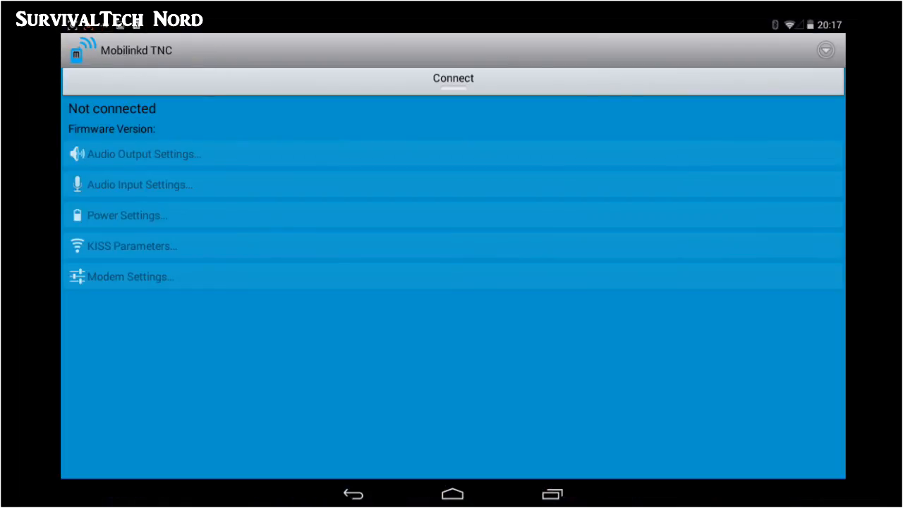
Connect to the TNC1, verify firmware 1.3.0.471, disconnect, and go home.
click(452, 78)
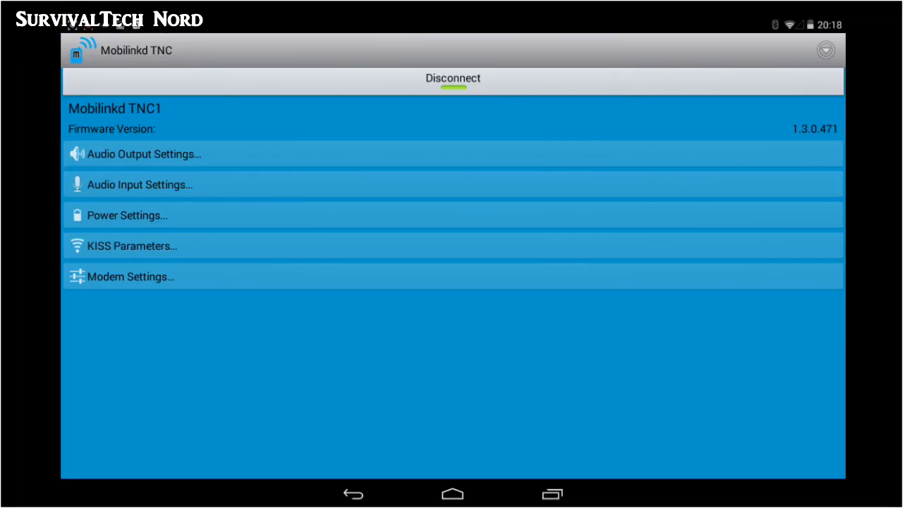
click(452, 79)
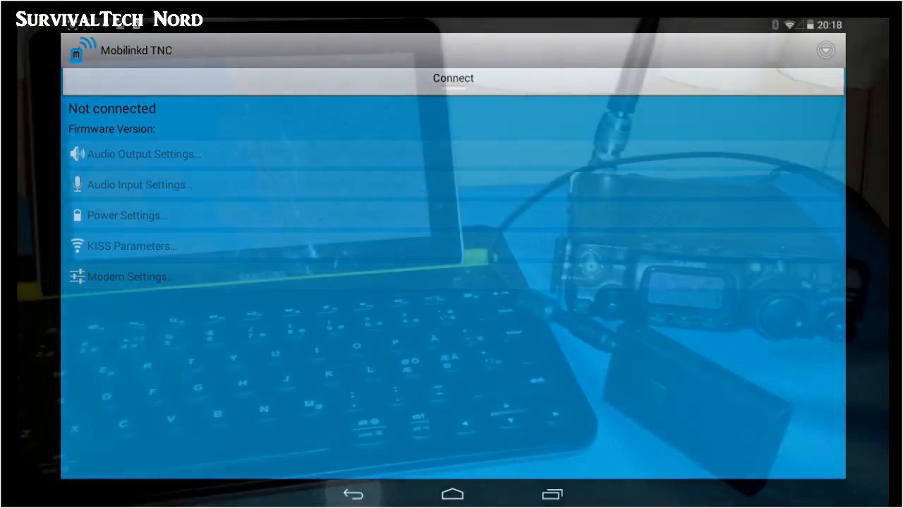
click(452, 494)
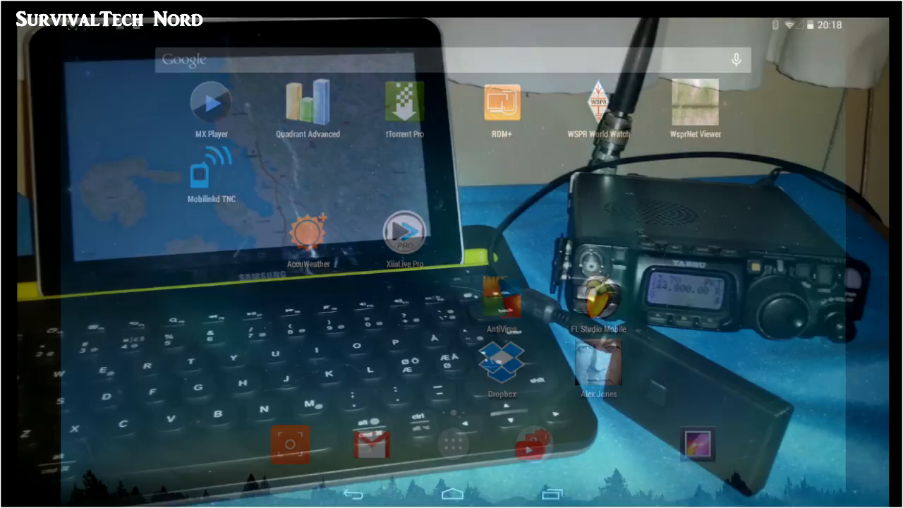